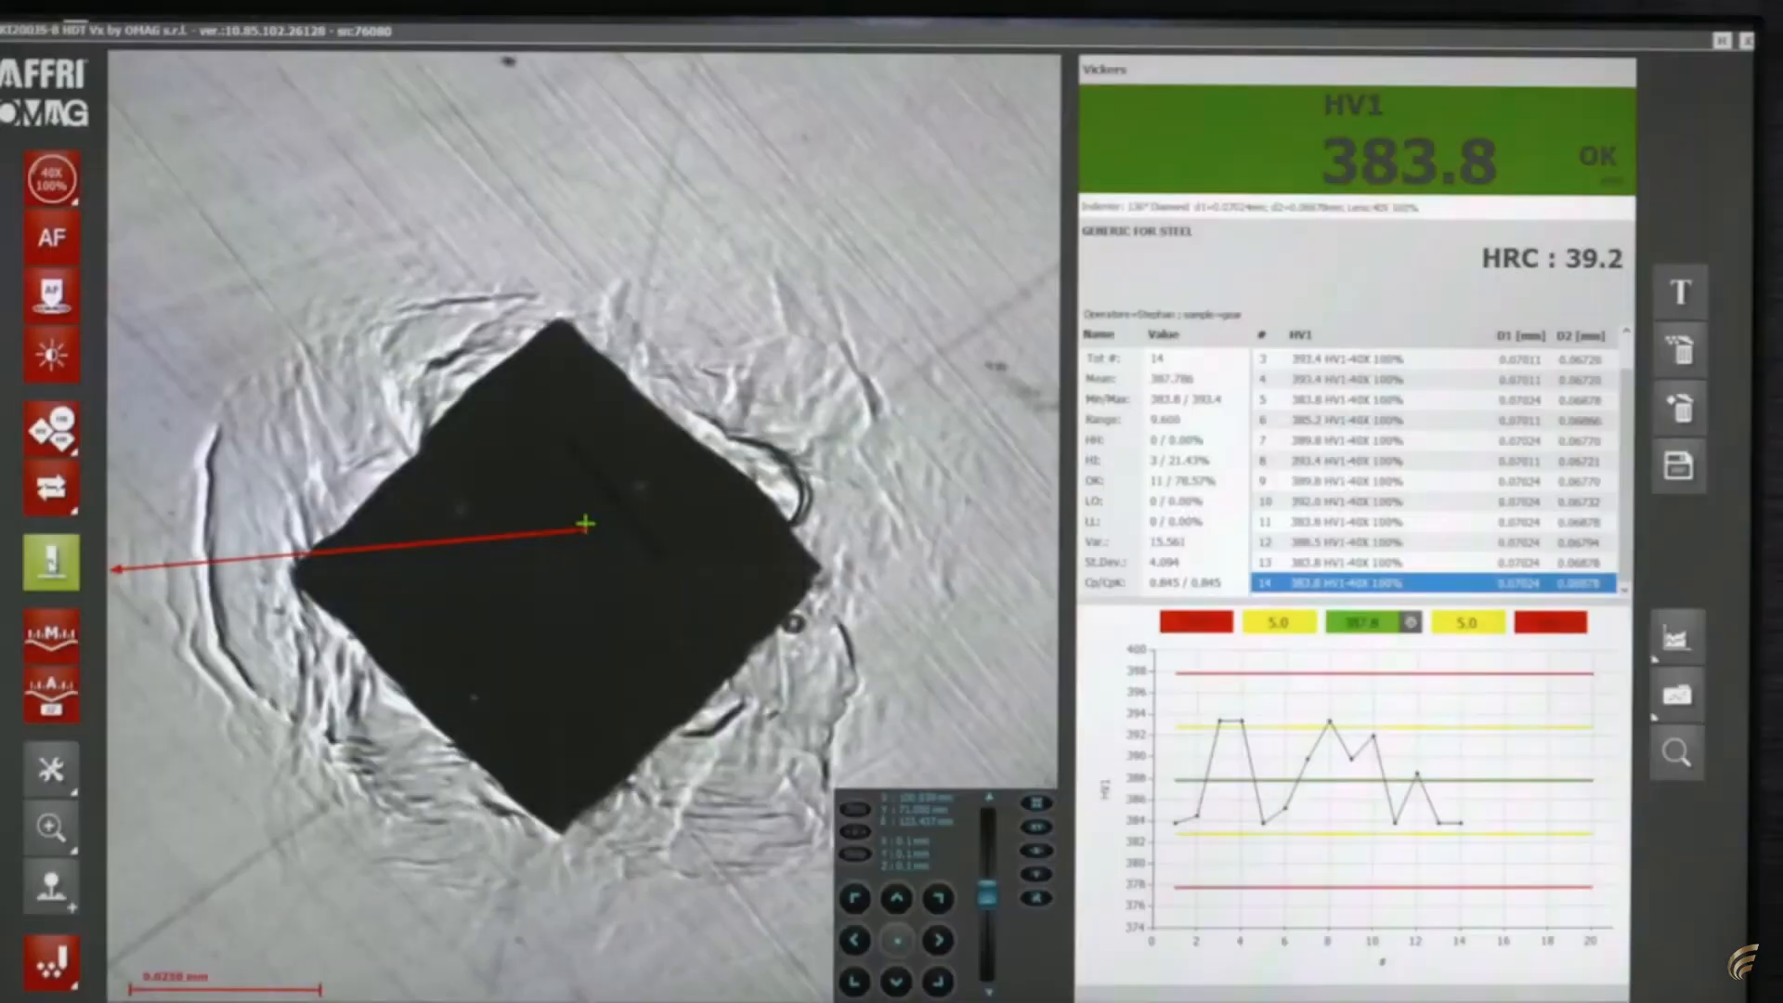
Step: Autofocus the live image of the Vickers indent via the AF toolbar button
click(51, 235)
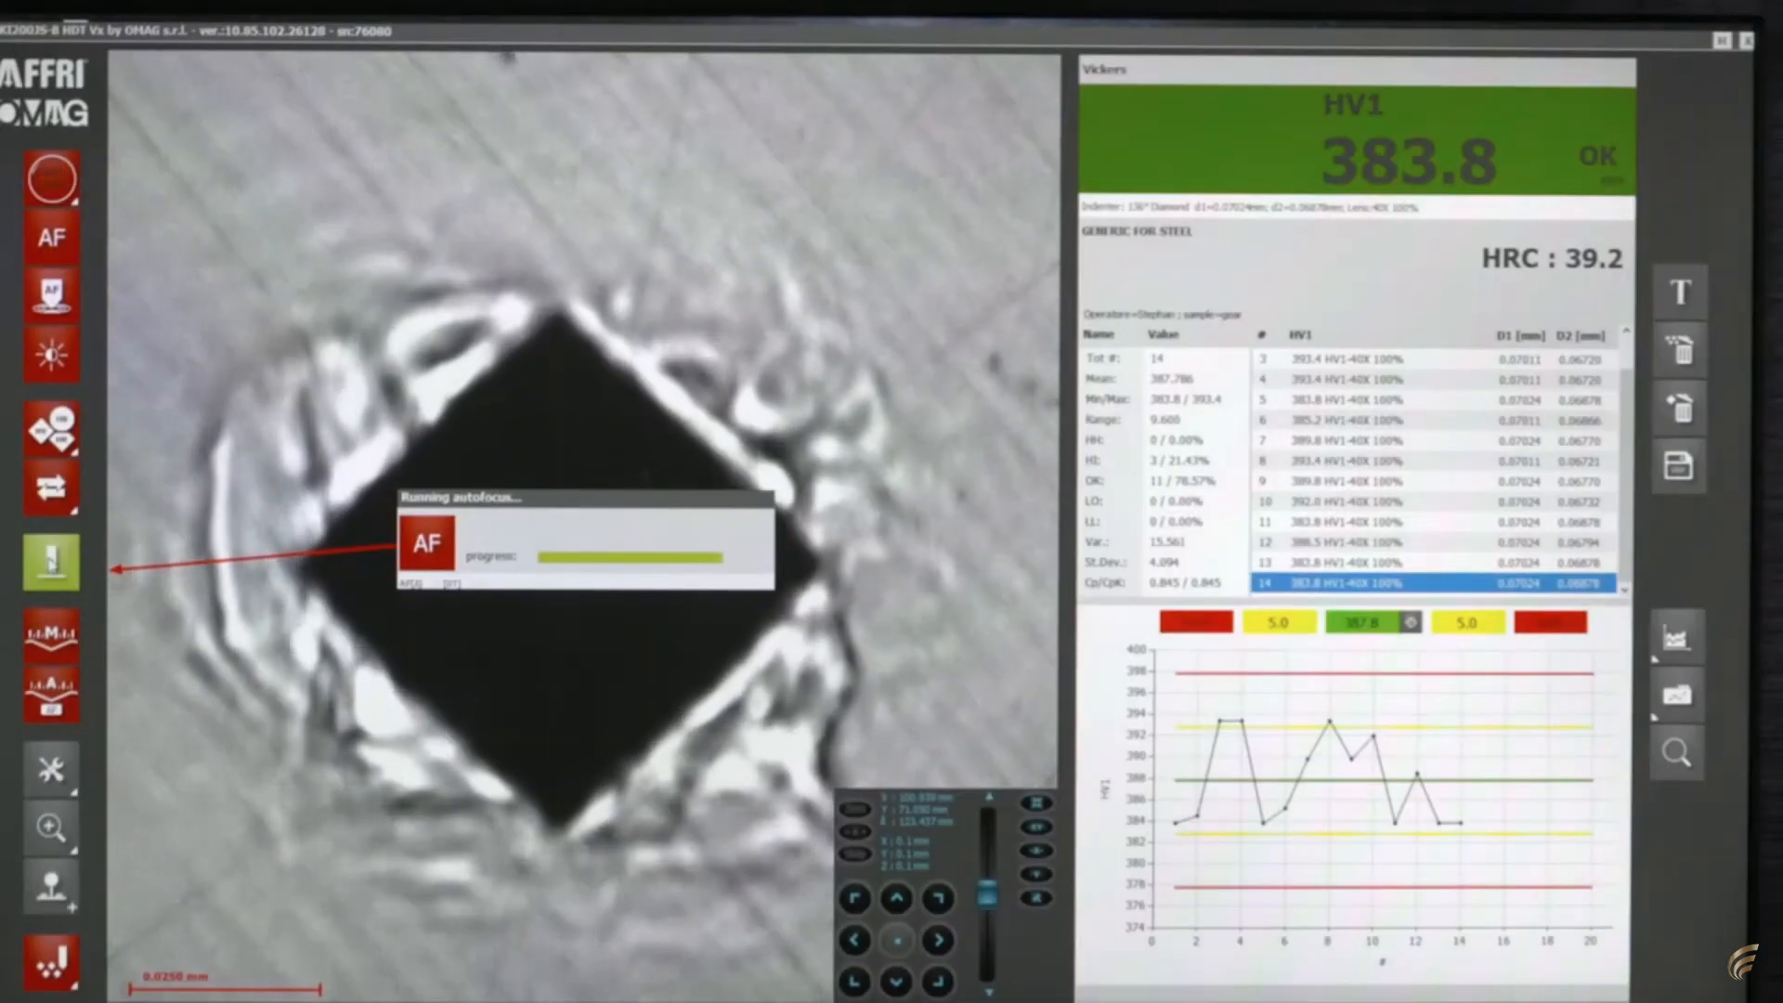